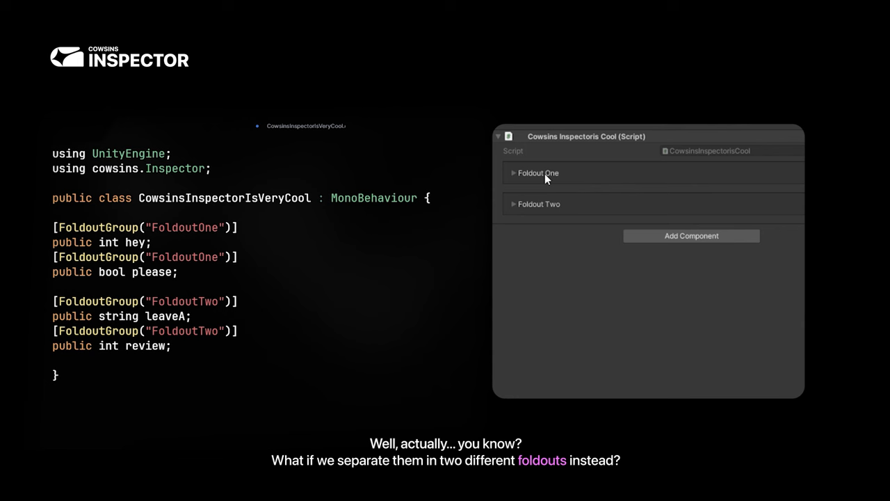
- Expand the Foldout One group in the Inspector to reveal the Hey and Please fields
left_click(538, 173)
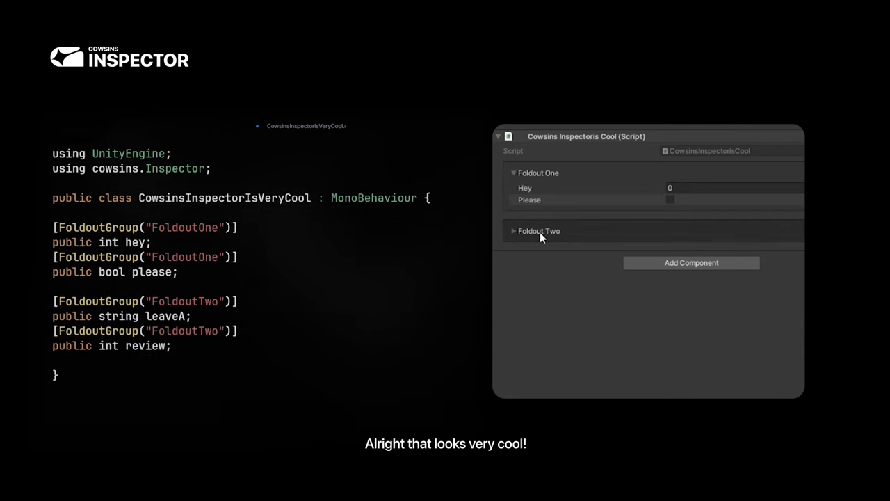